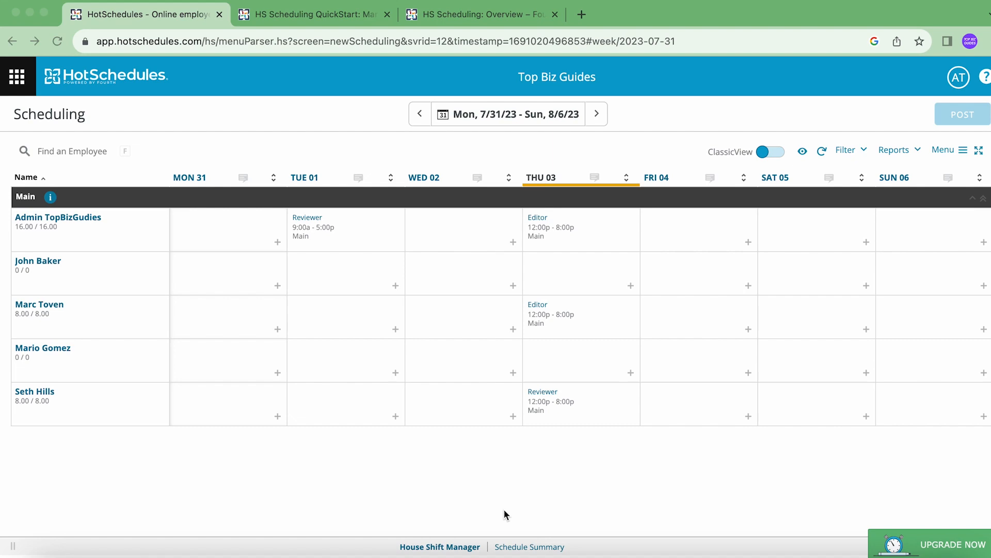
mouse_move(149, 122)
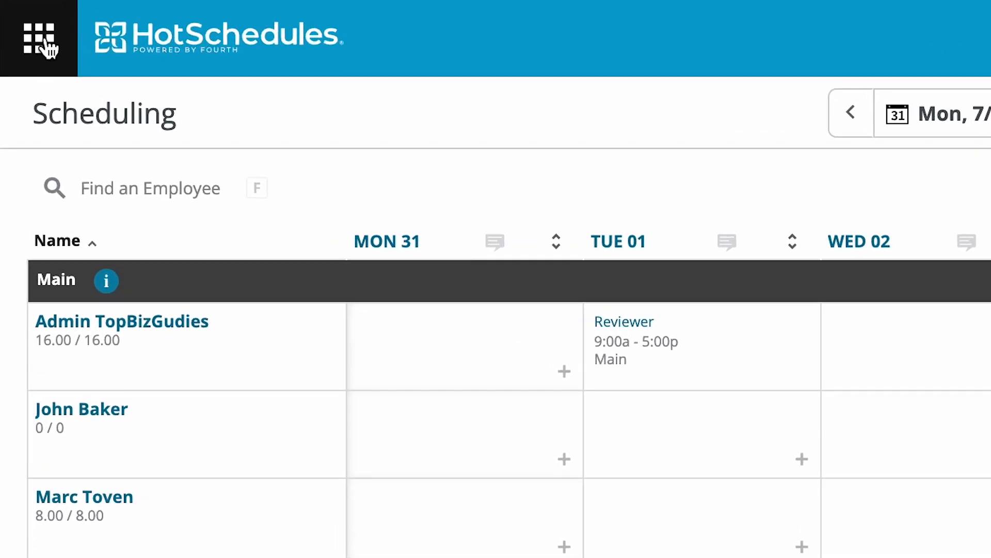
Step: Navigate from the apps menu to Staff and reach the Add Staff form
click(39, 39)
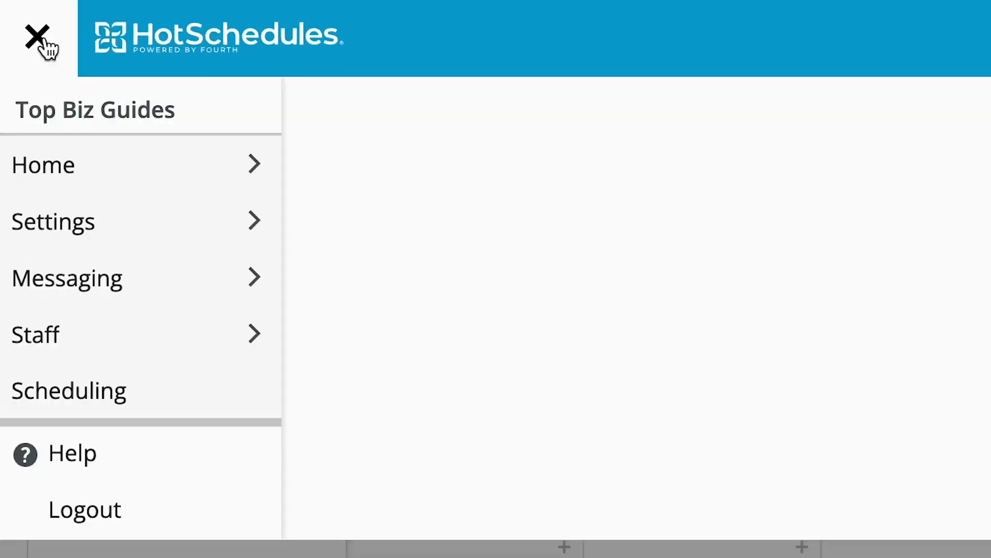
click(35, 334)
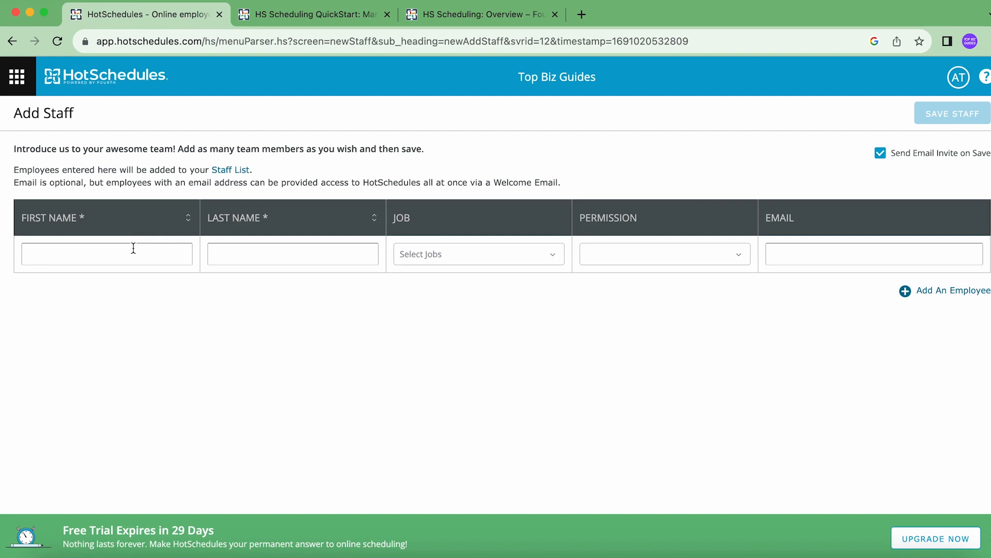
mouse_move(467, 238)
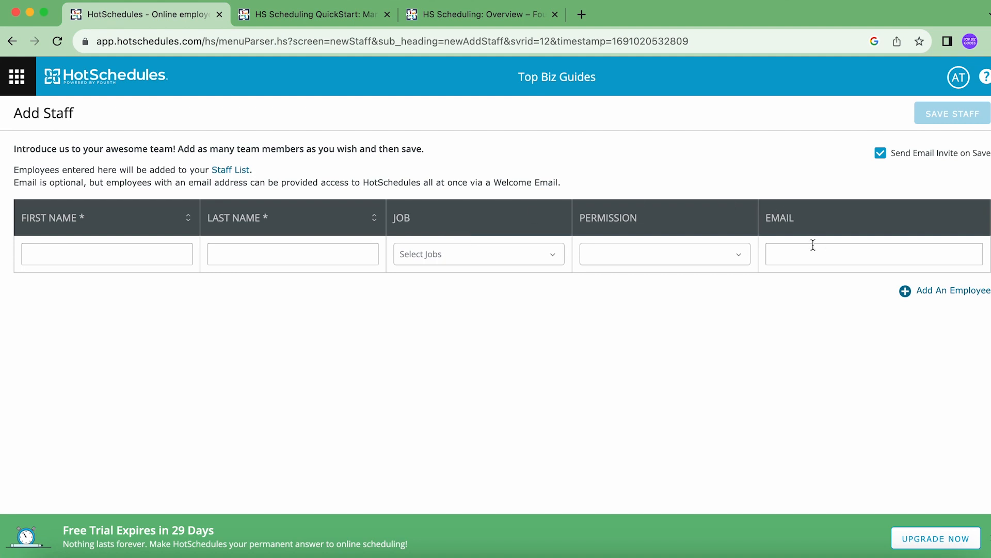
mouse_move(489, 163)
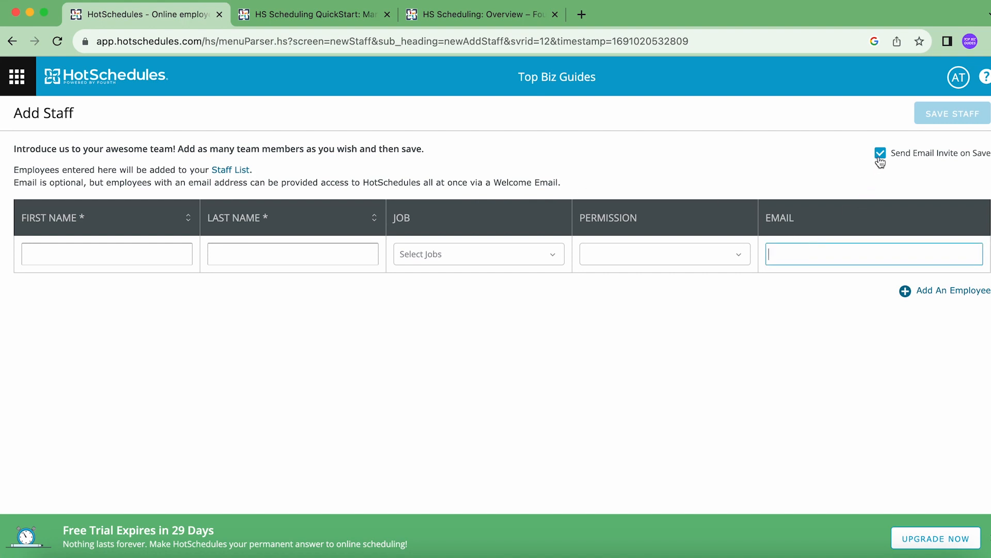
click(879, 153)
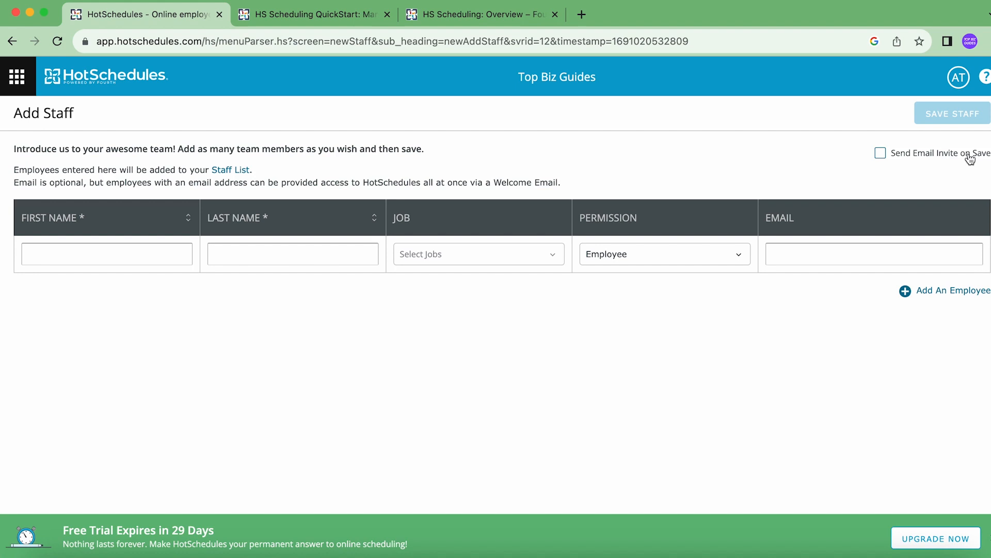
mouse_move(960, 163)
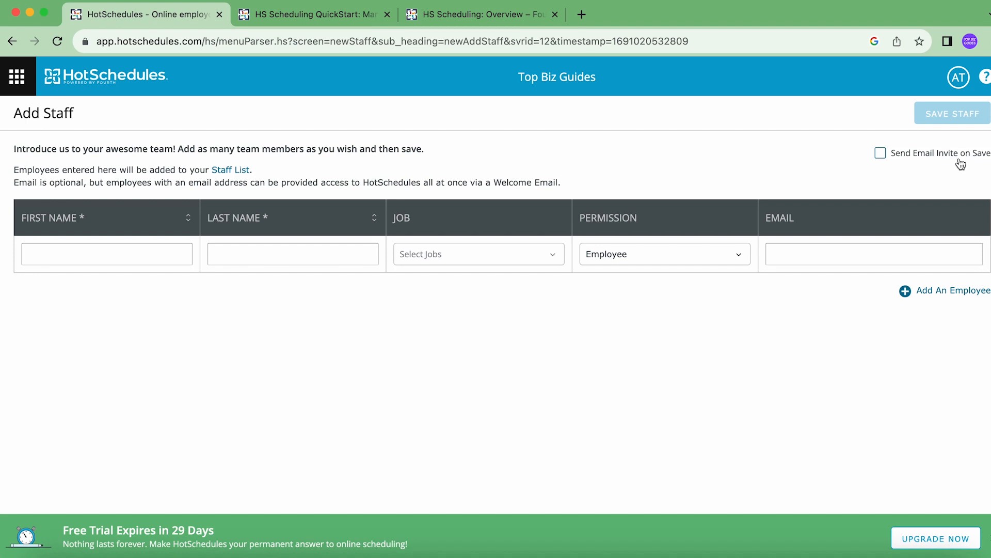
mouse_move(872, 229)
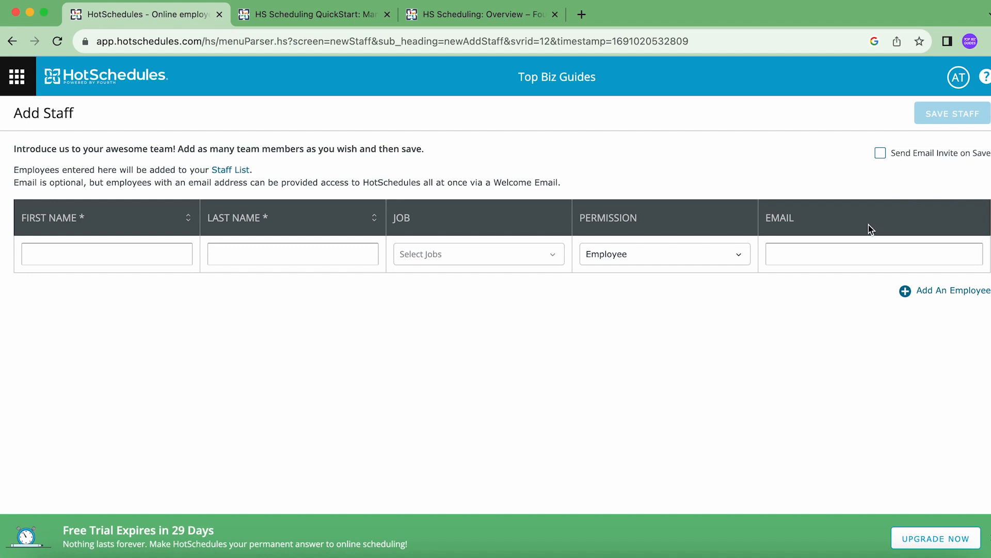
mouse_move(881, 153)
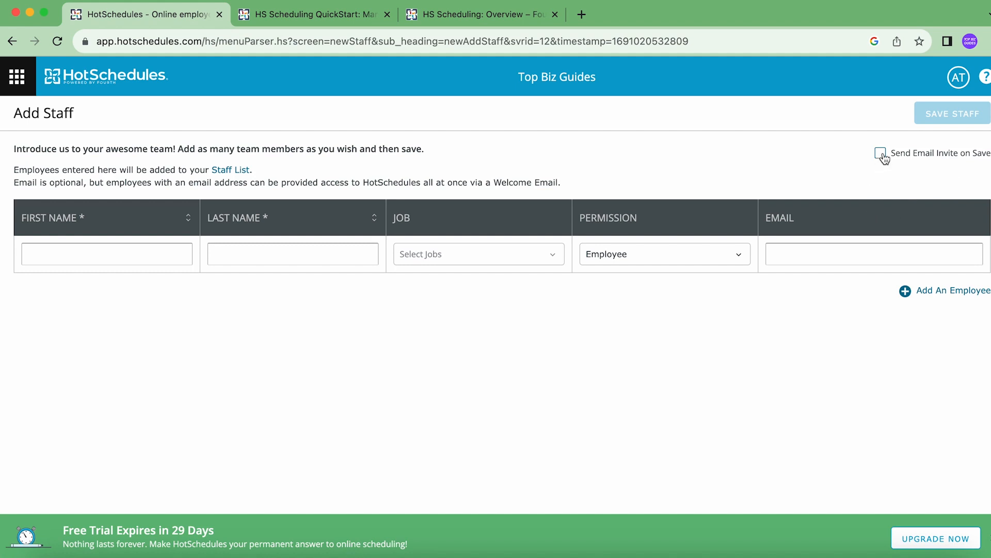
click(106, 254)
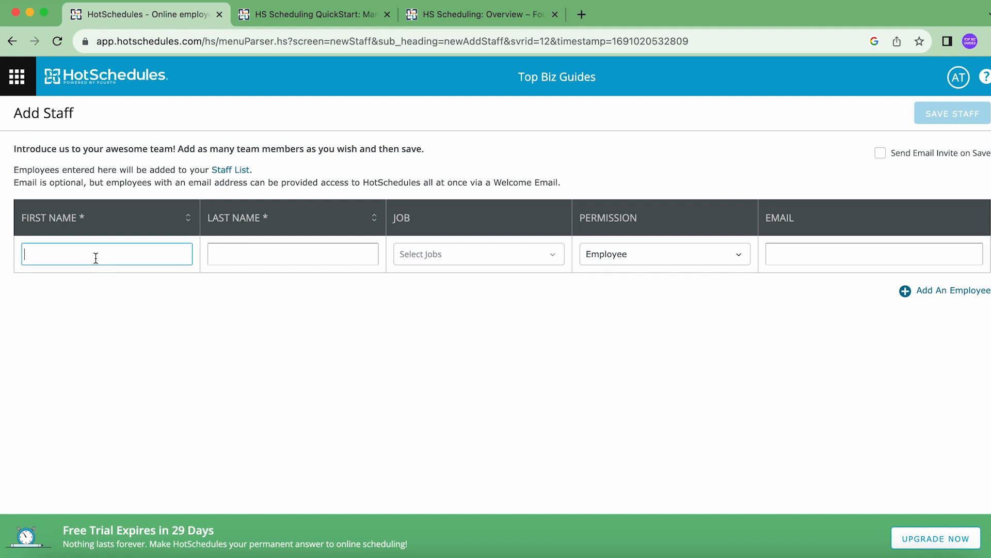
text(Terry)
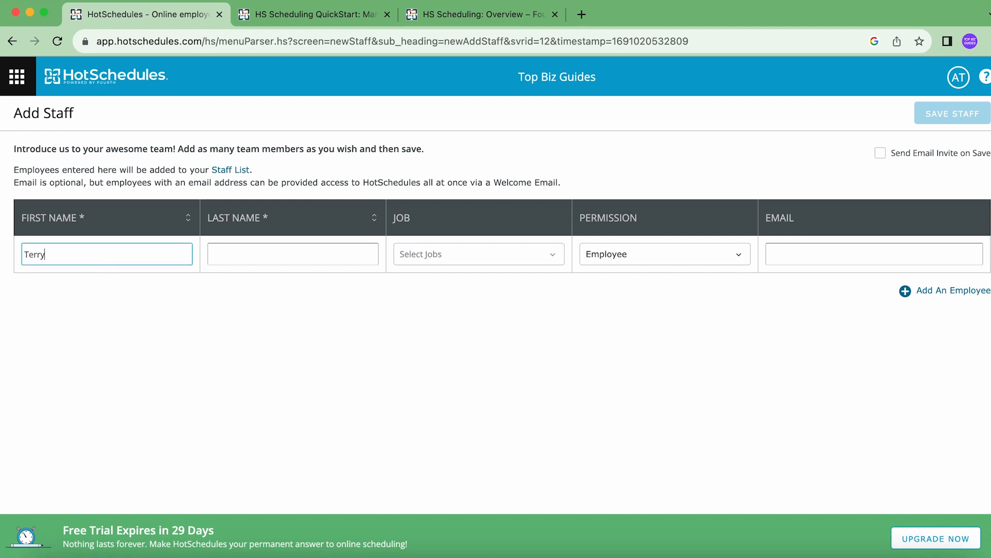
text(H)
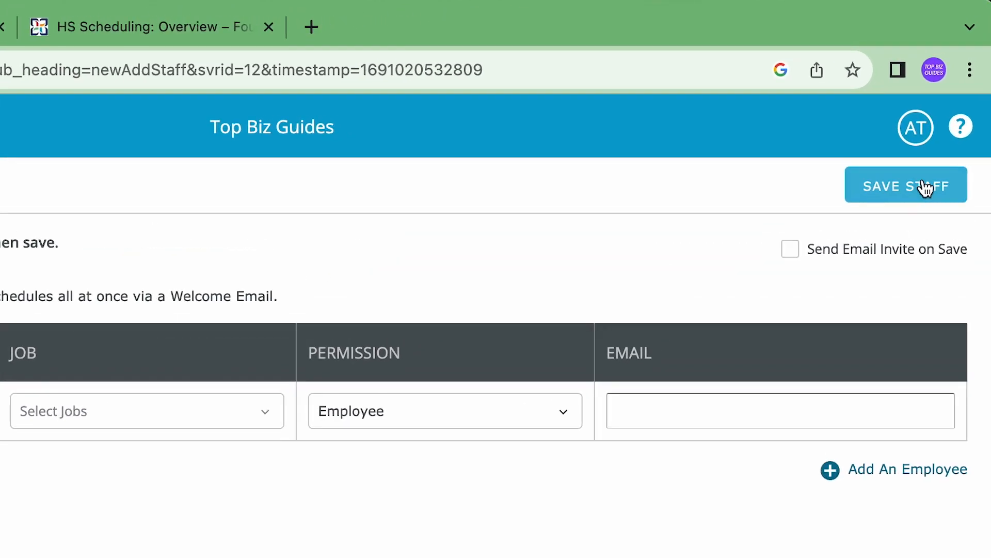
Step: Save the new staff member and get the one-staff-added success notice
click(906, 185)
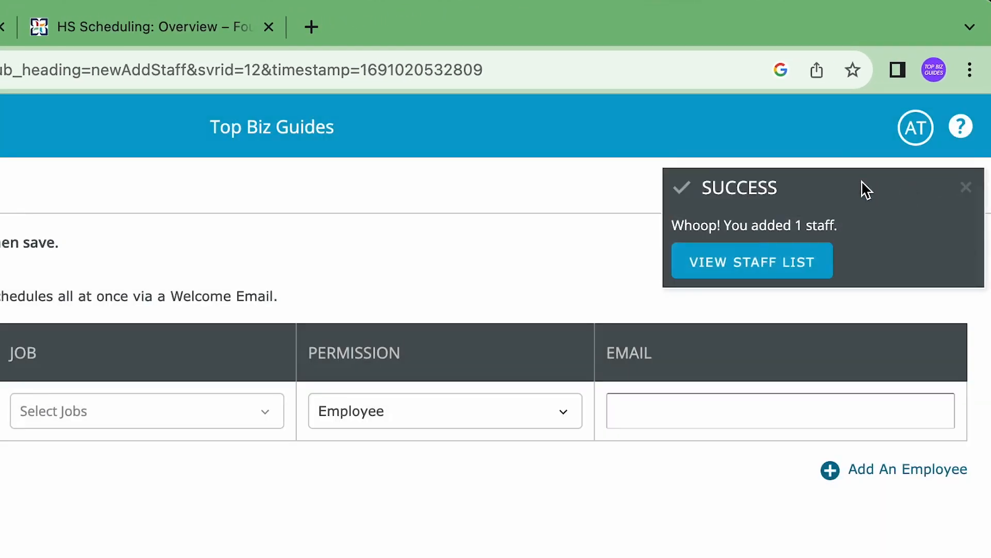
mouse_move(839, 256)
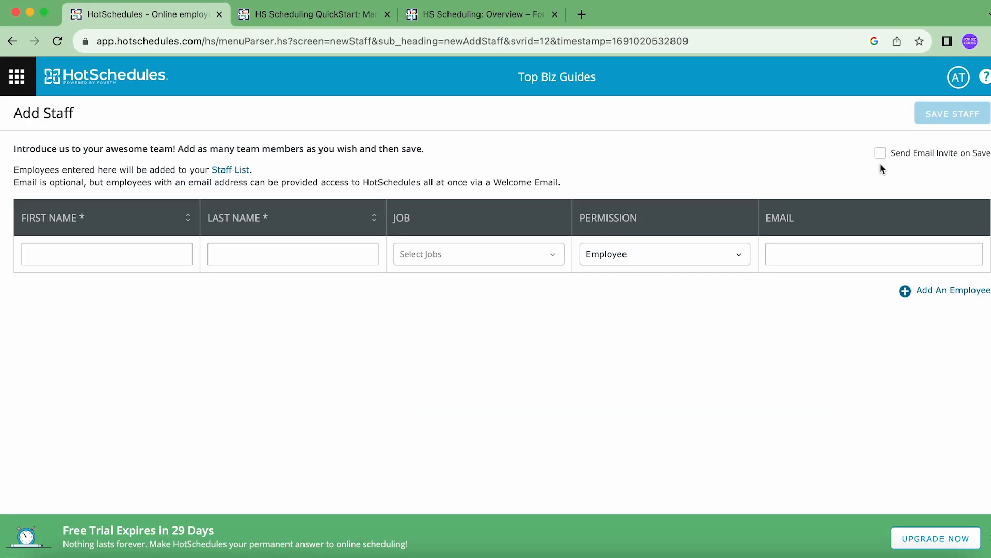
mouse_move(860, 83)
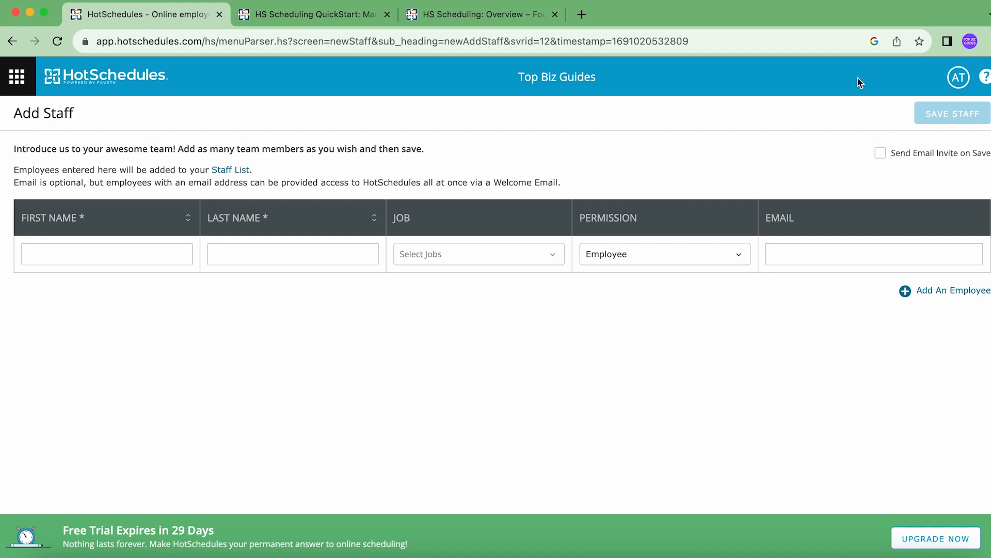